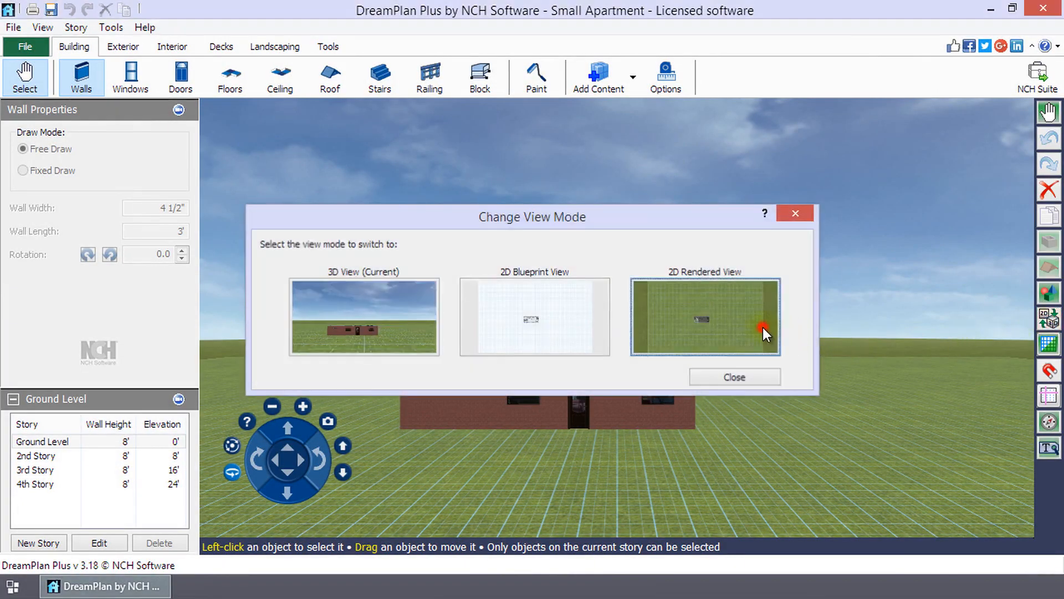
Switch to 2D Rendered View and label the couch 'couch'.
{"action": "left_click", "coordinate": [705, 317]}
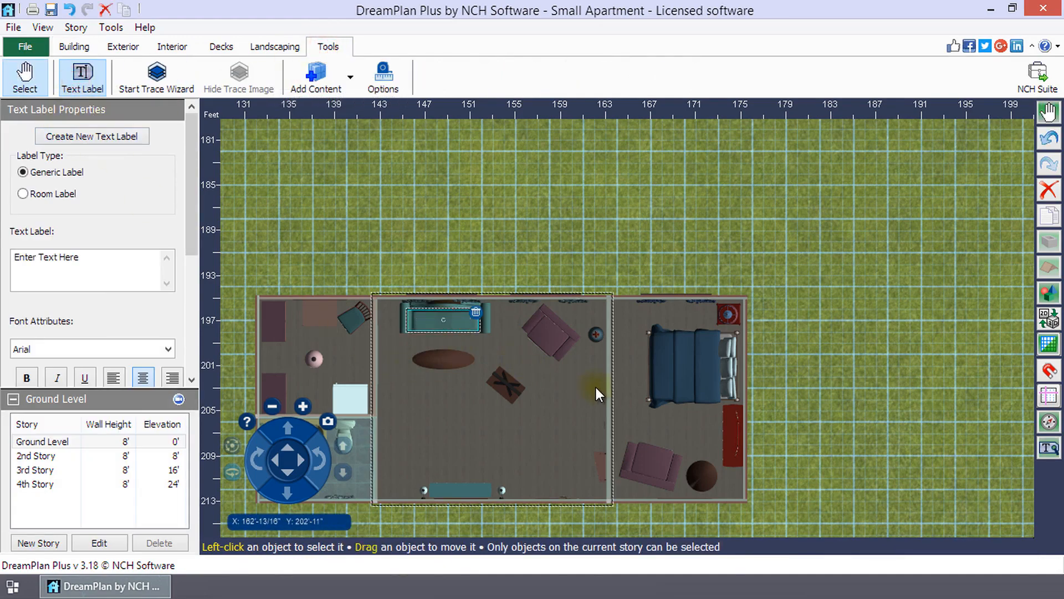
{"action": "type", "text": "couch"}
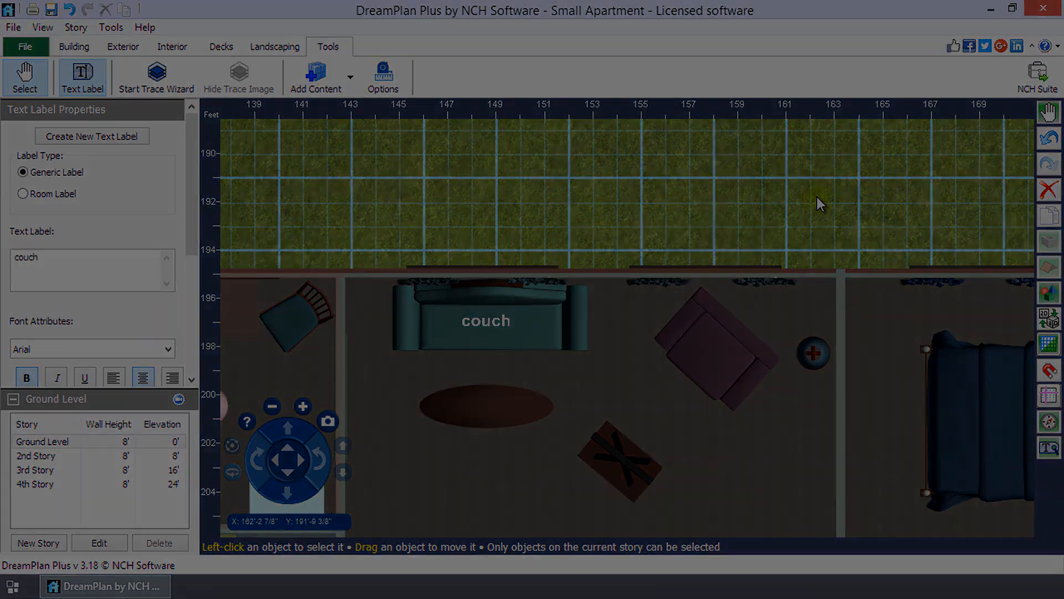
Activate the Text Label tool and return the plan to 2D Rendered View.
{"action": "left_click", "coordinate": [74, 46]}
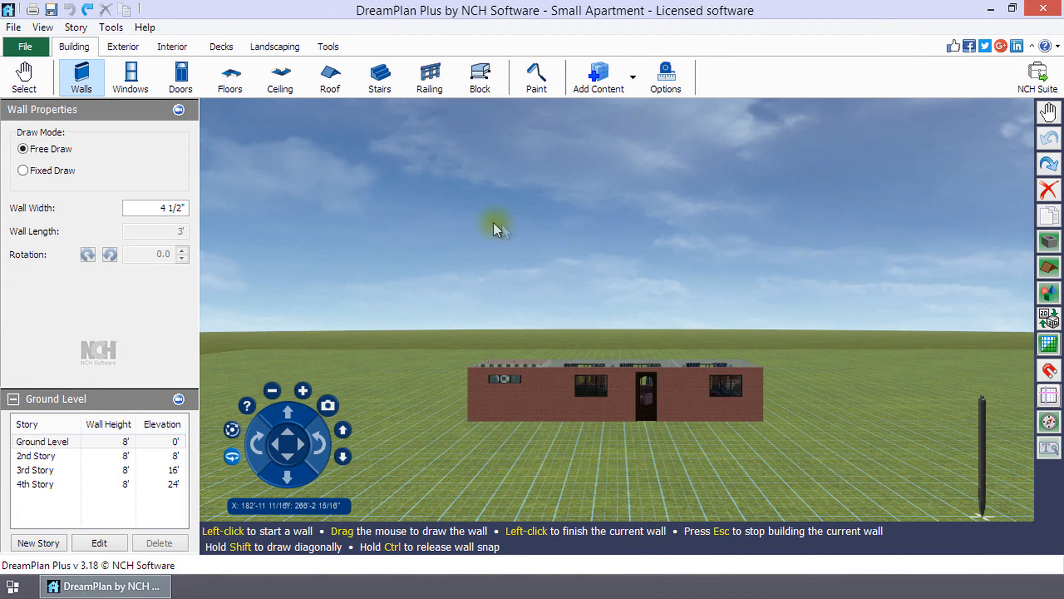
{"action": "left_click", "coordinate": [327, 46]}
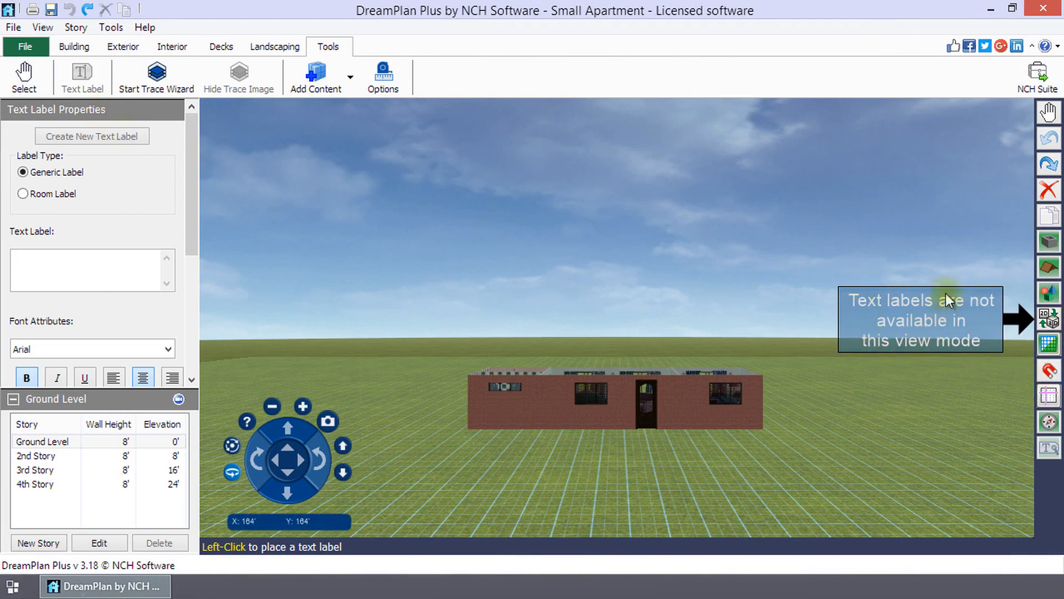
{"action": "mouse_move", "coordinate": [931, 358]}
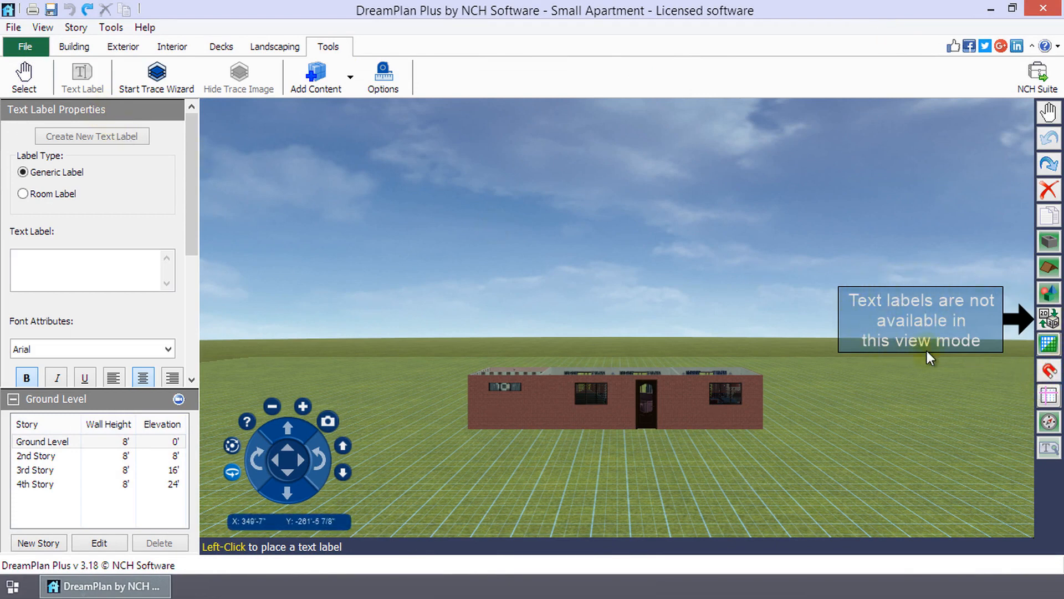
{"action": "mouse_move", "coordinate": [1049, 317]}
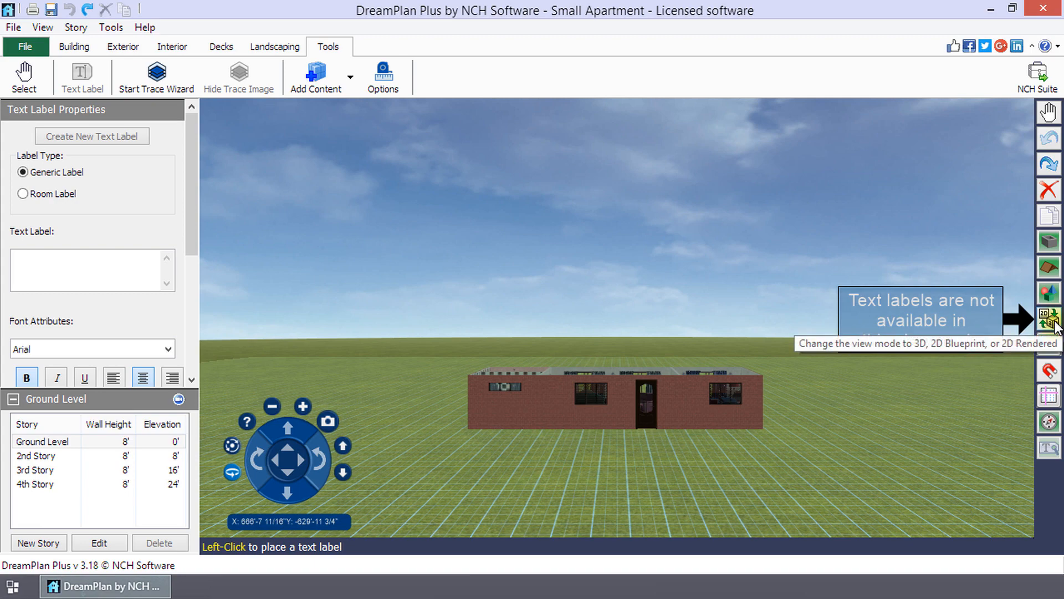
{"action": "left_click", "coordinate": [1048, 320]}
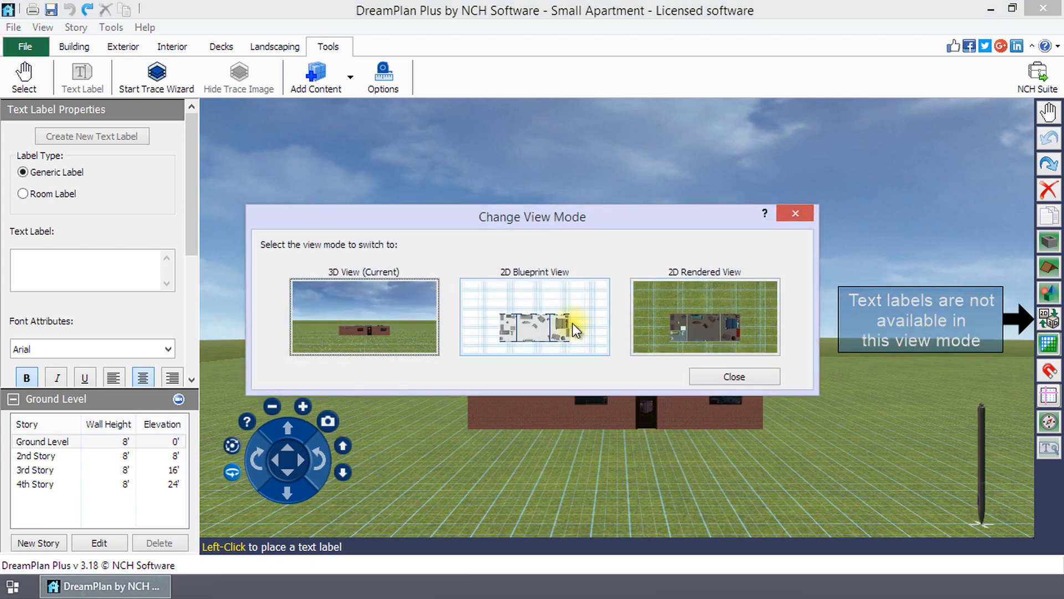
{"action": "left_click", "coordinate": [535, 317]}
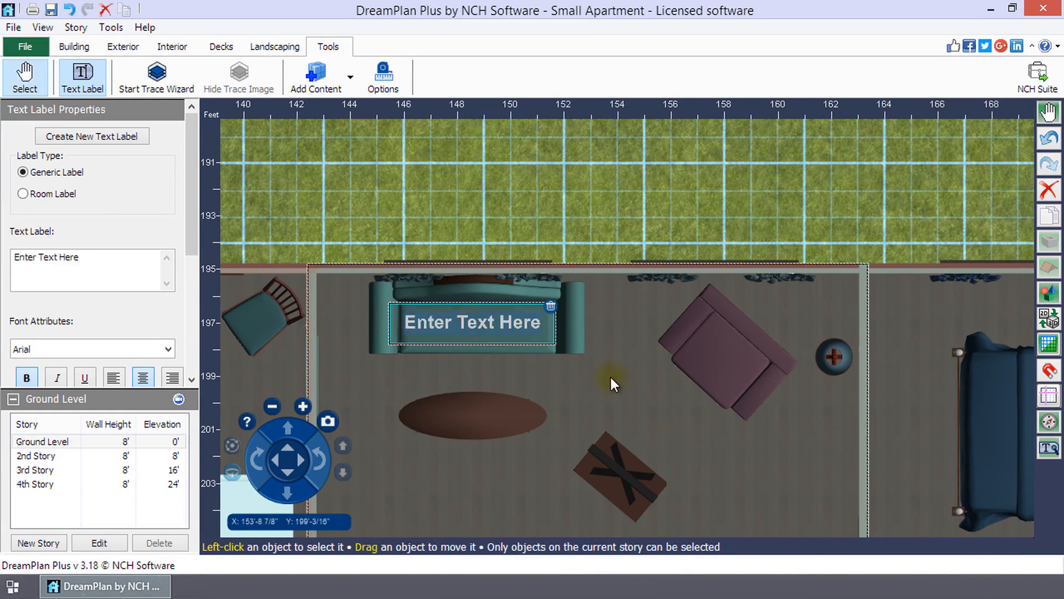
Type 'Couch' as the label text on the couch.
{"action": "type", "text": "Couch"}
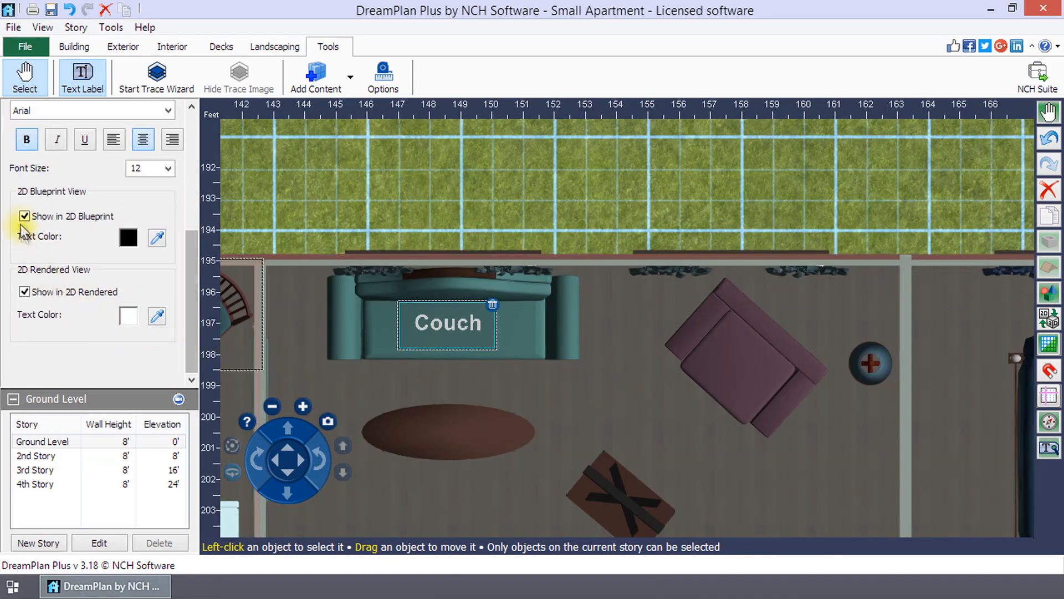
Keep the label shown in 2D Rendered and set its rendered text colour to red.
{"action": "left_click", "coordinate": [24, 292]}
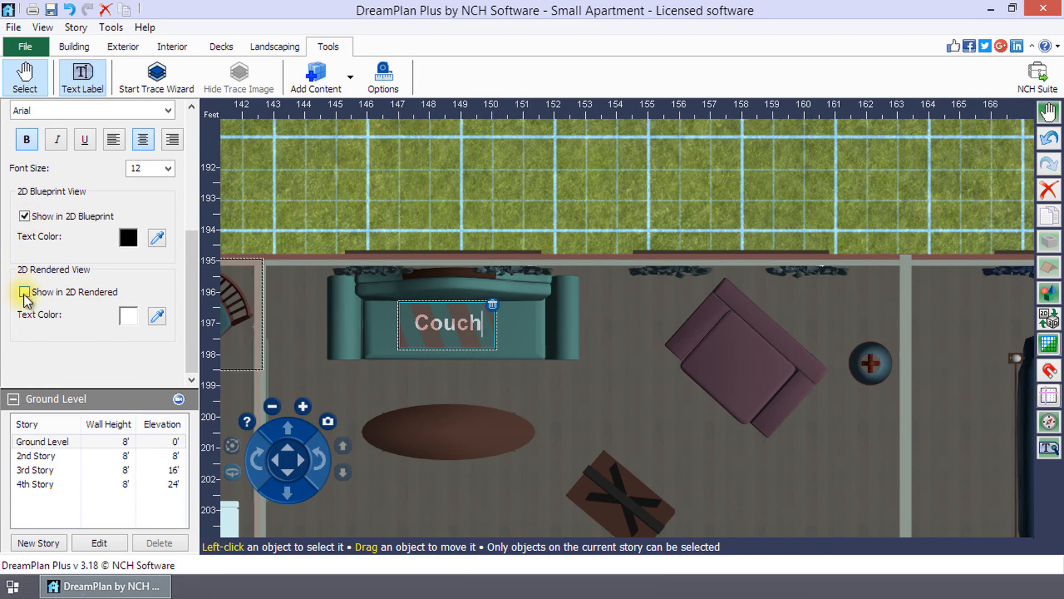
{"action": "left_click", "coordinate": [25, 292]}
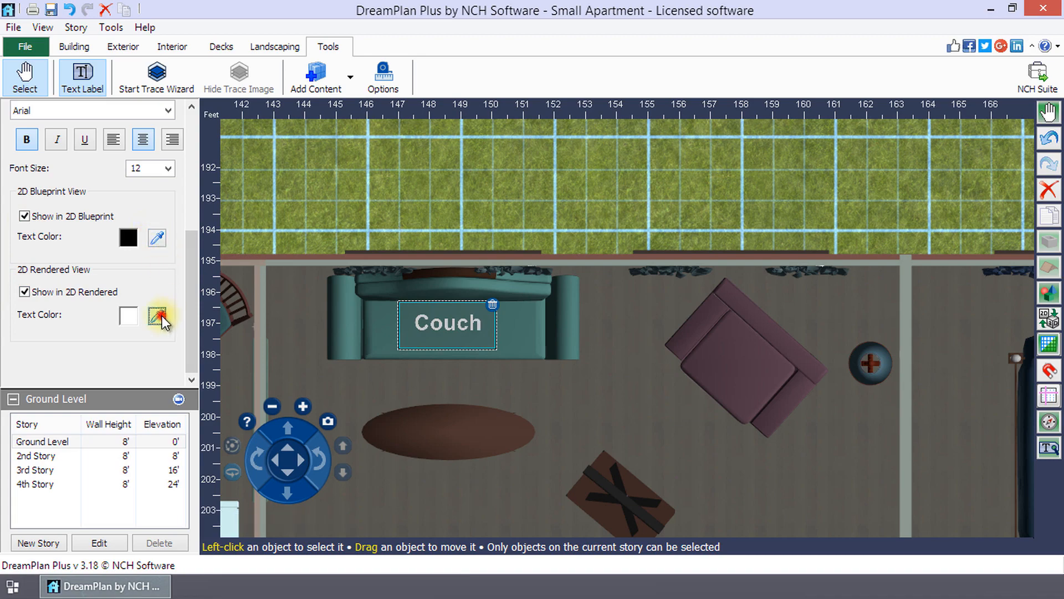
{"action": "left_click", "coordinate": [157, 315]}
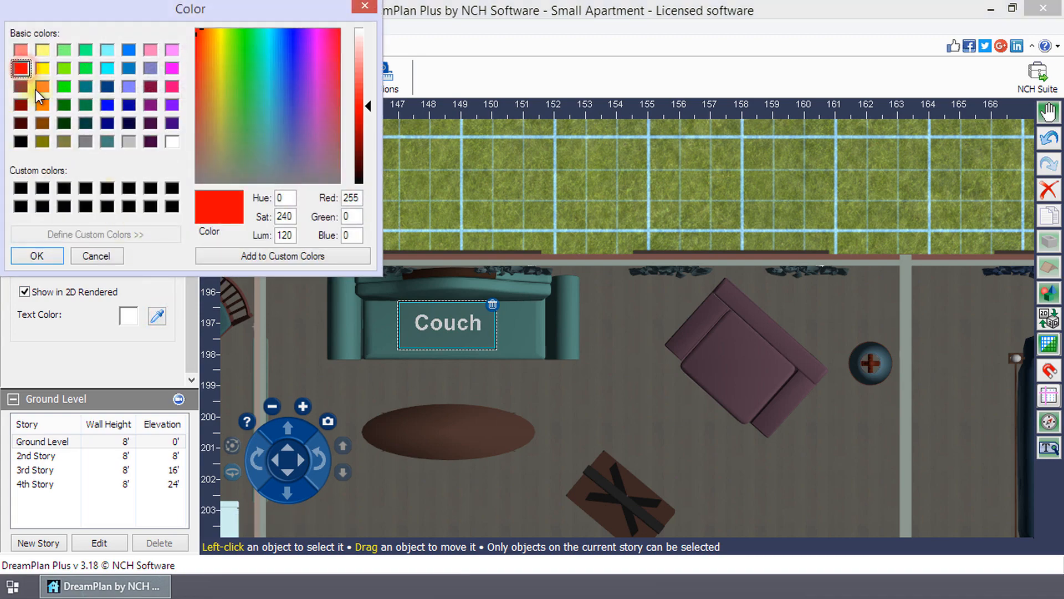
{"action": "left_click", "coordinate": [36, 256]}
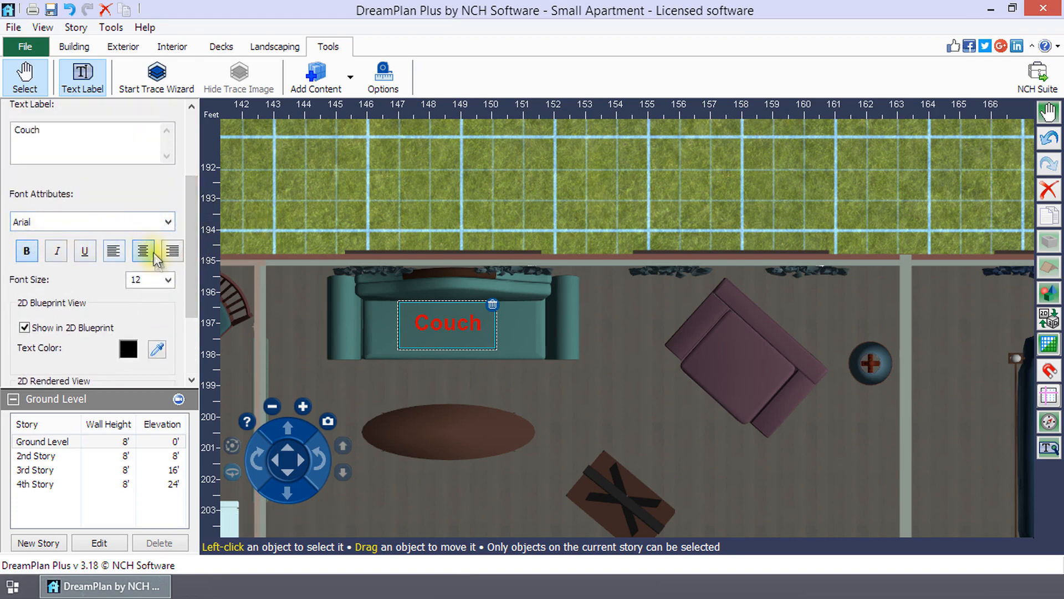
{"action": "left_click", "coordinate": [168, 279]}
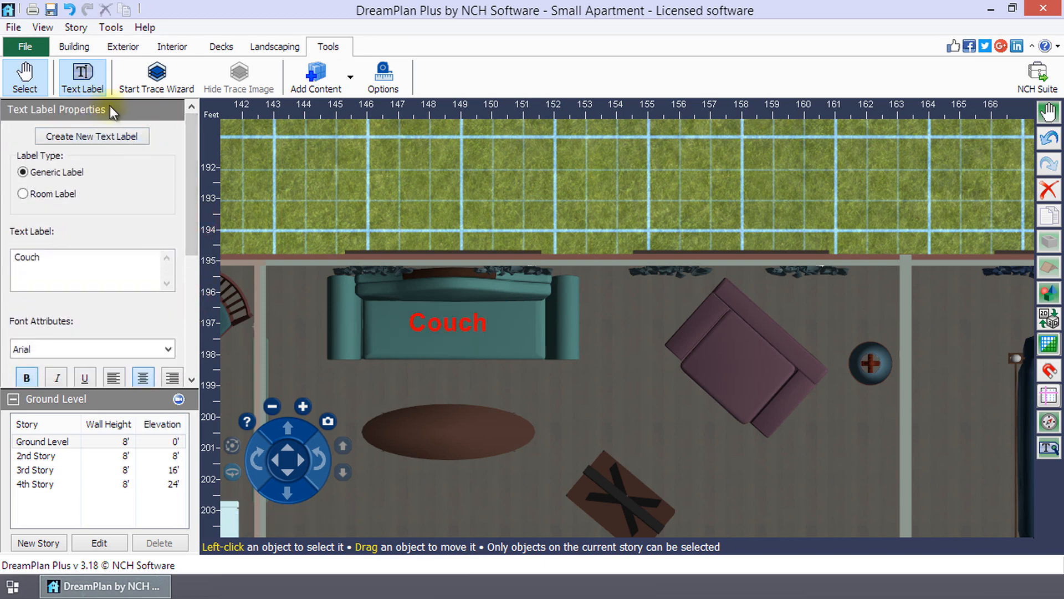
Select the Couch label and drag its box wider on the couch.
{"action": "left_click", "coordinate": [447, 323]}
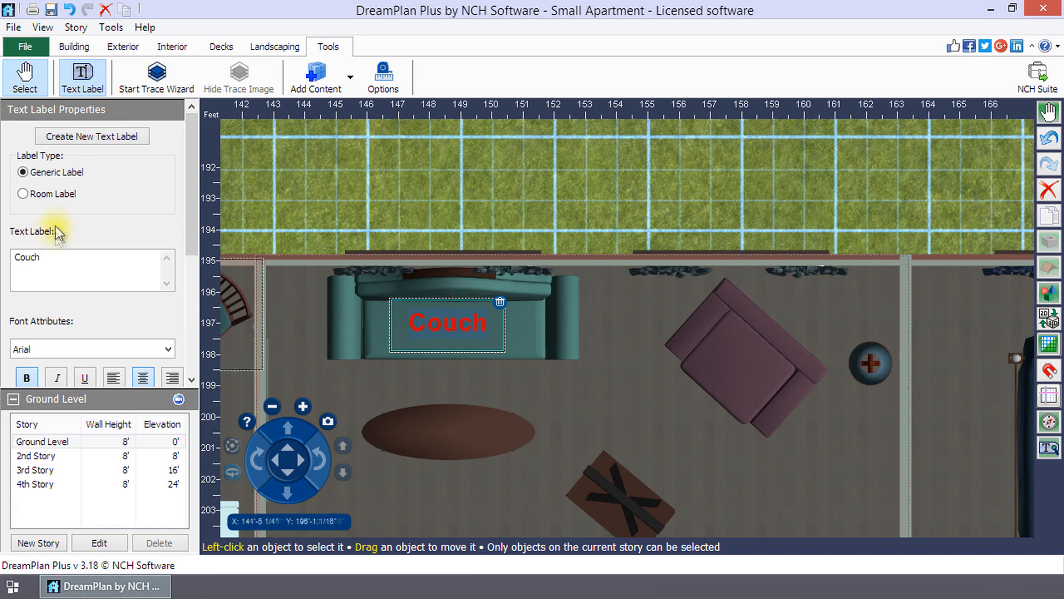
{"action": "mouse_move", "coordinate": [170, 244]}
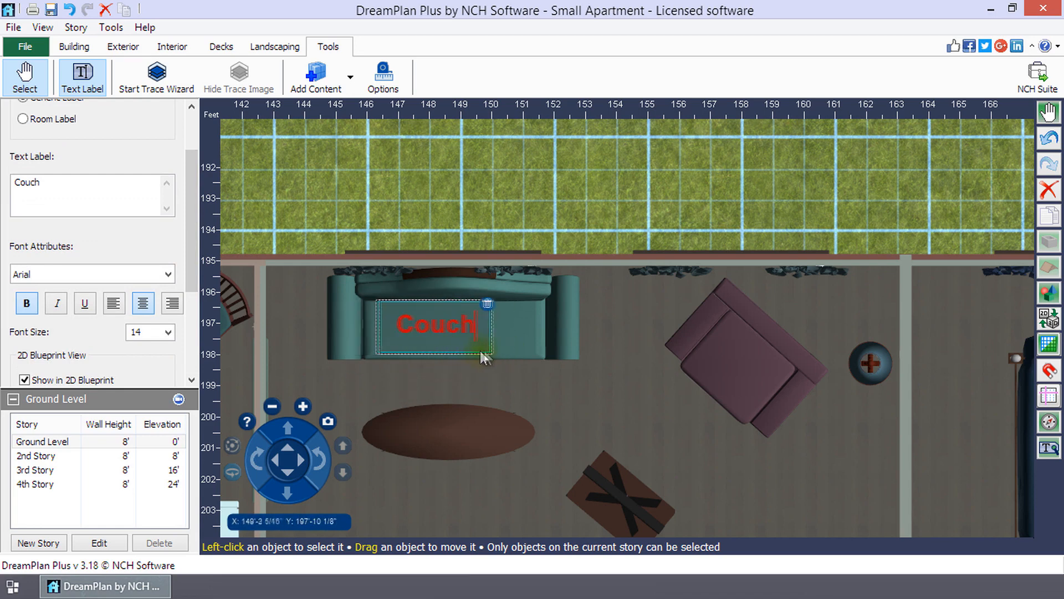
{"action": "left_click_drag", "start_coordinate": [435, 326], "coordinate": [451, 324]}
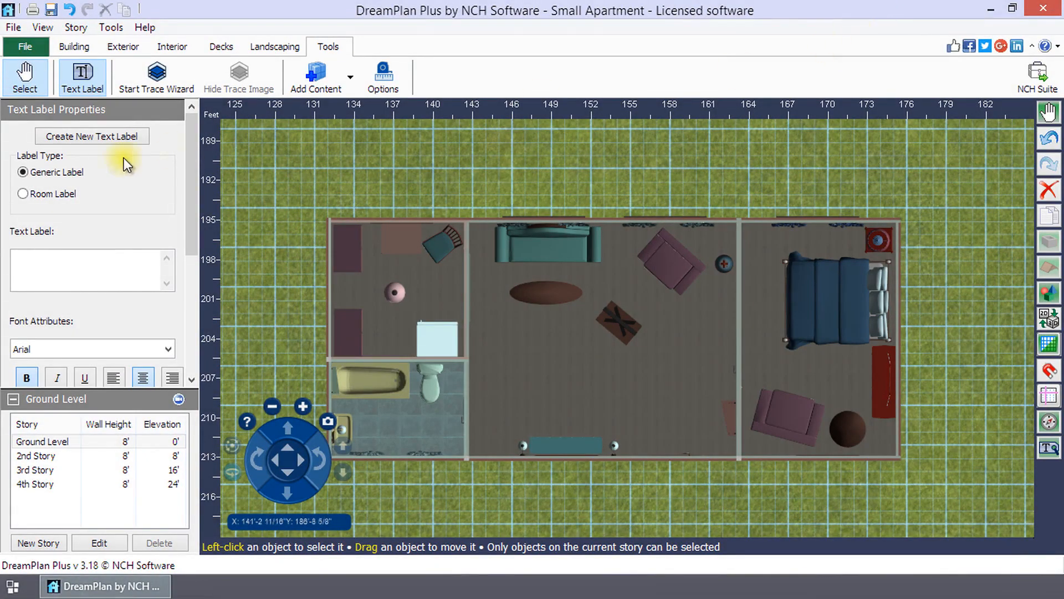
{"action": "mouse_move", "coordinate": [53, 183]}
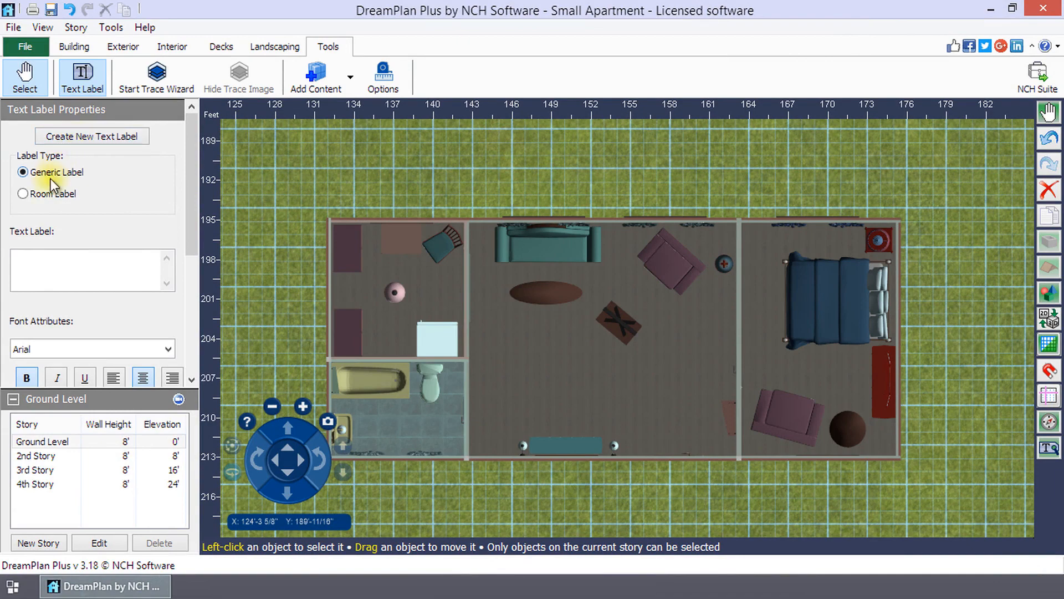
Choose Room Label type and place a 375 sq. ft. label in the living room.
{"action": "left_click", "coordinate": [22, 193]}
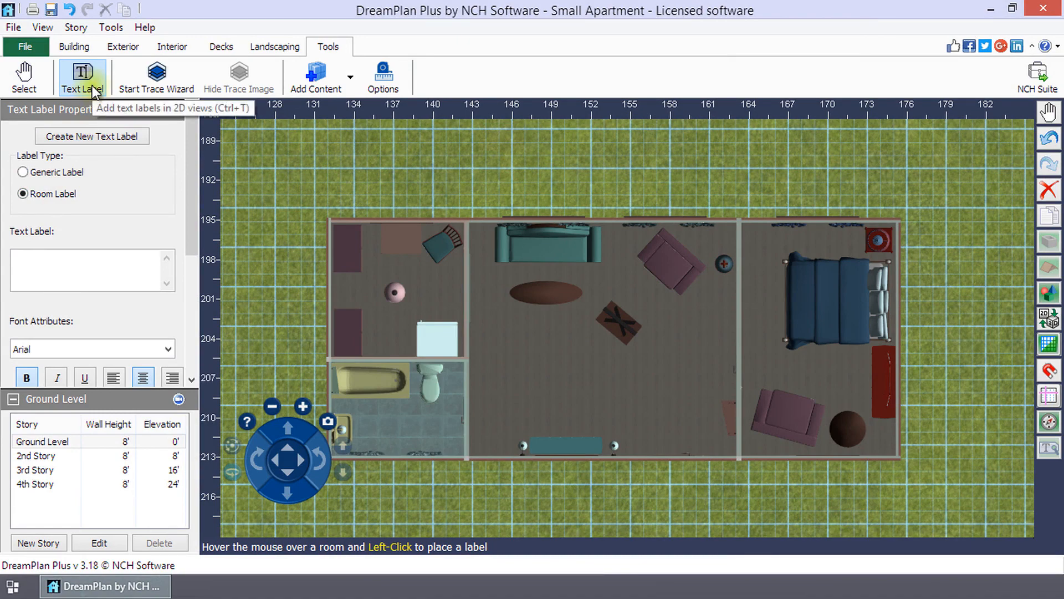
{"action": "mouse_move", "coordinate": [343, 275]}
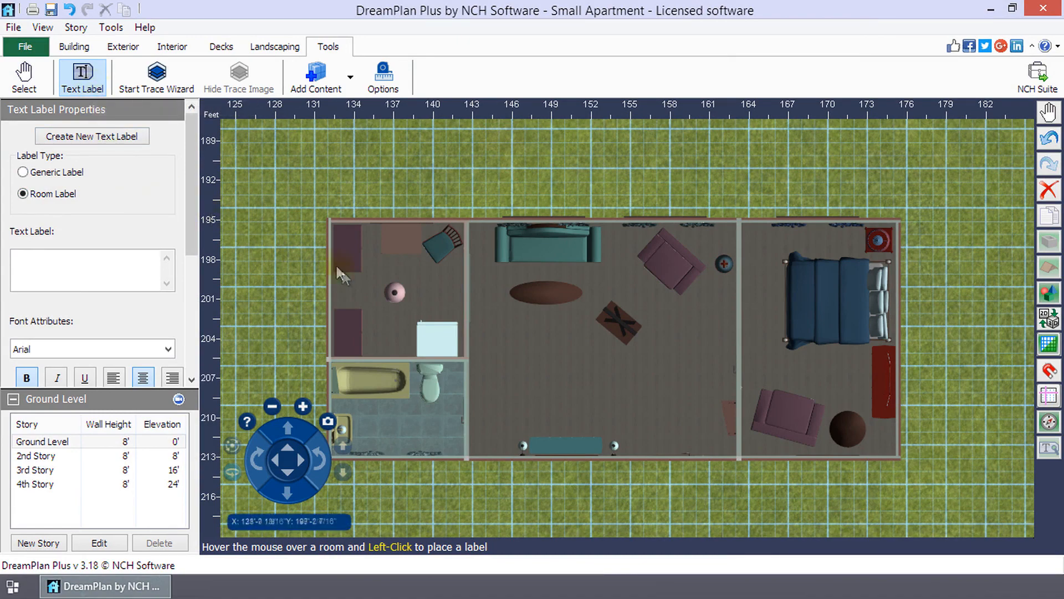
{"action": "left_click", "coordinate": [586, 396]}
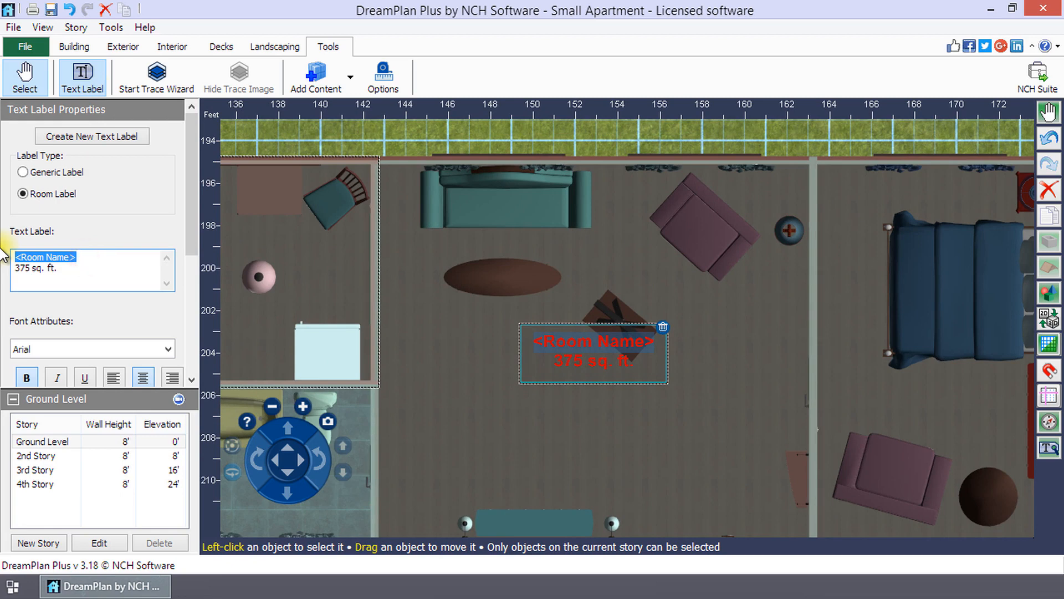
Rename the room label 'Living Room', then delete it with the trash icon.
{"action": "type", "text": "Living Roo"}
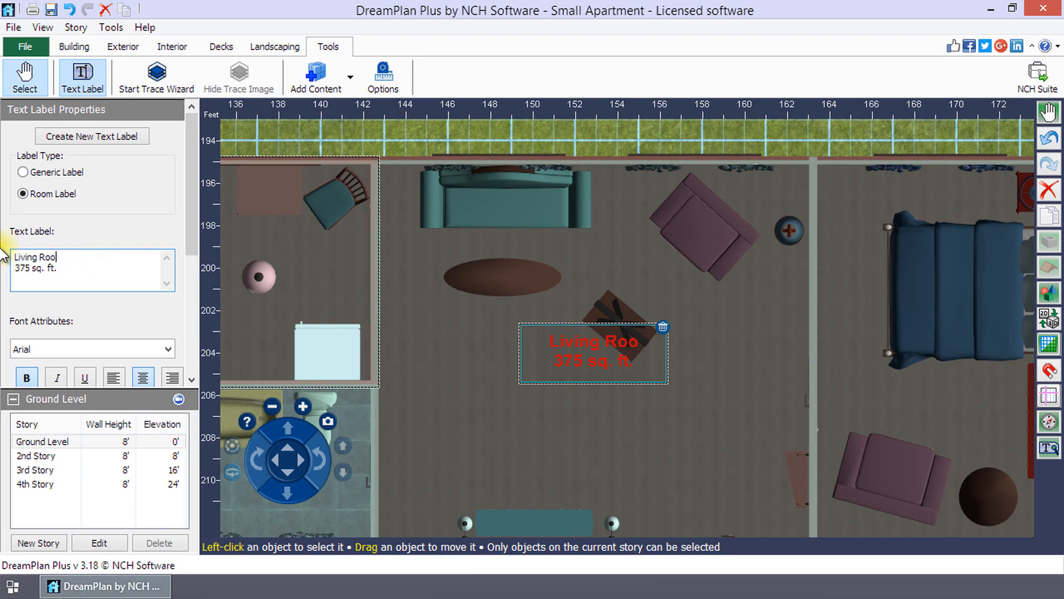
{"action": "type", "text": "m"}
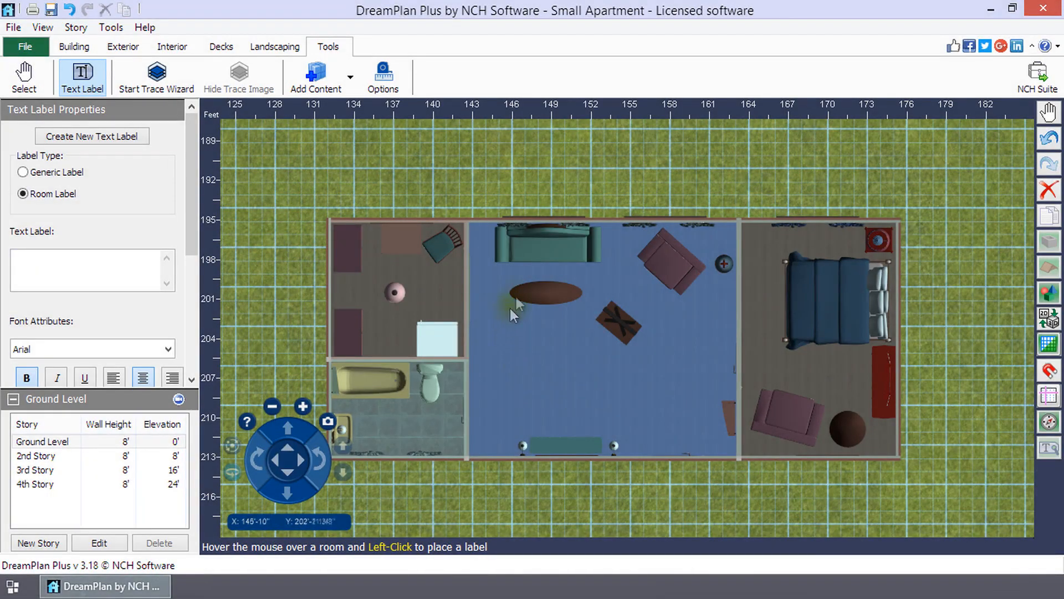
{"action": "mouse_move", "coordinate": [617, 254]}
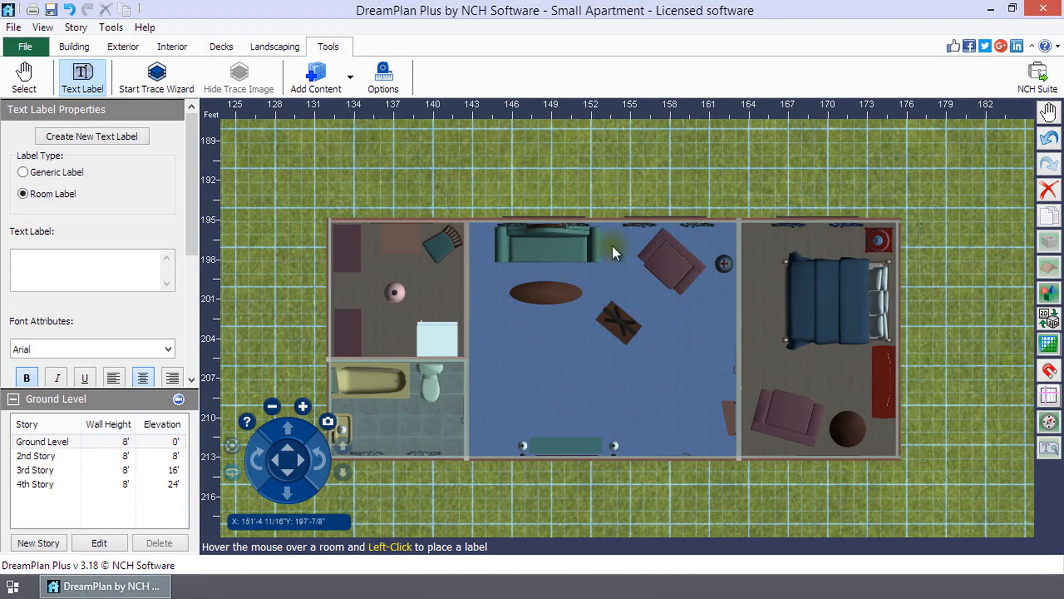
{"action": "mouse_move", "coordinate": [698, 246]}
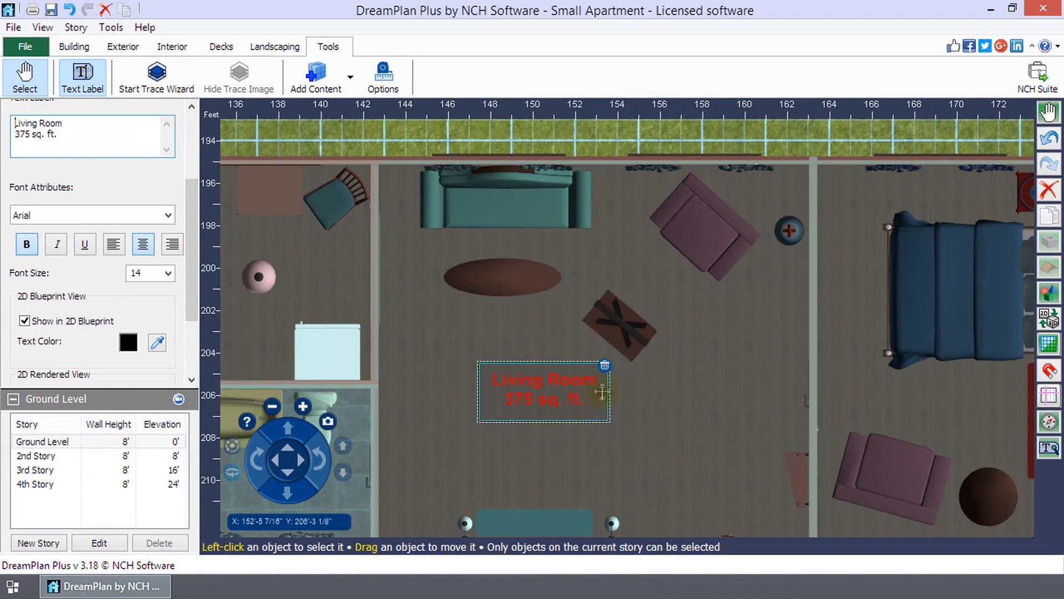
{"action": "left_click", "coordinate": [604, 365]}
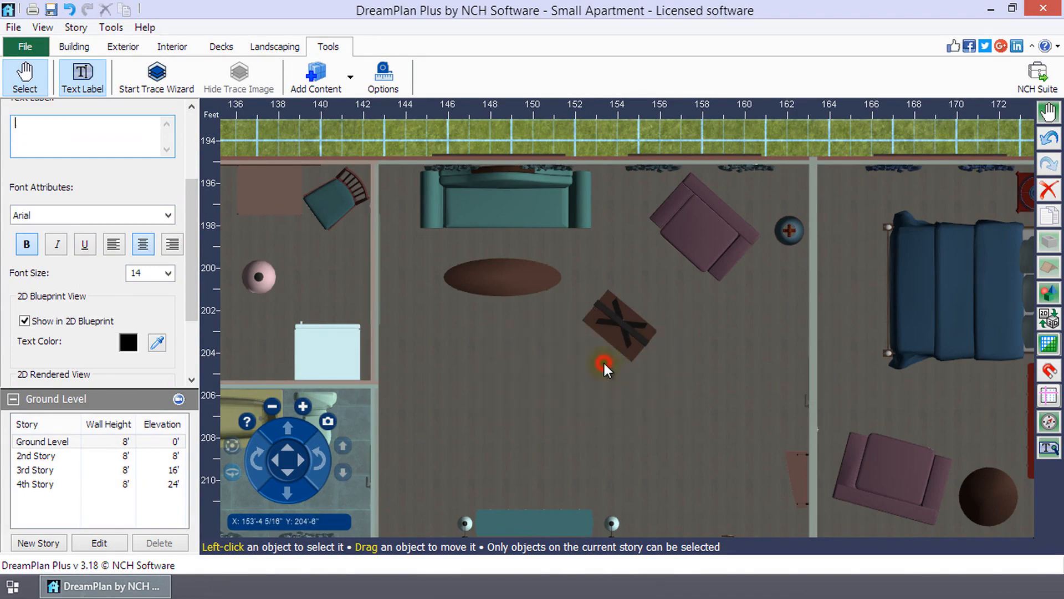